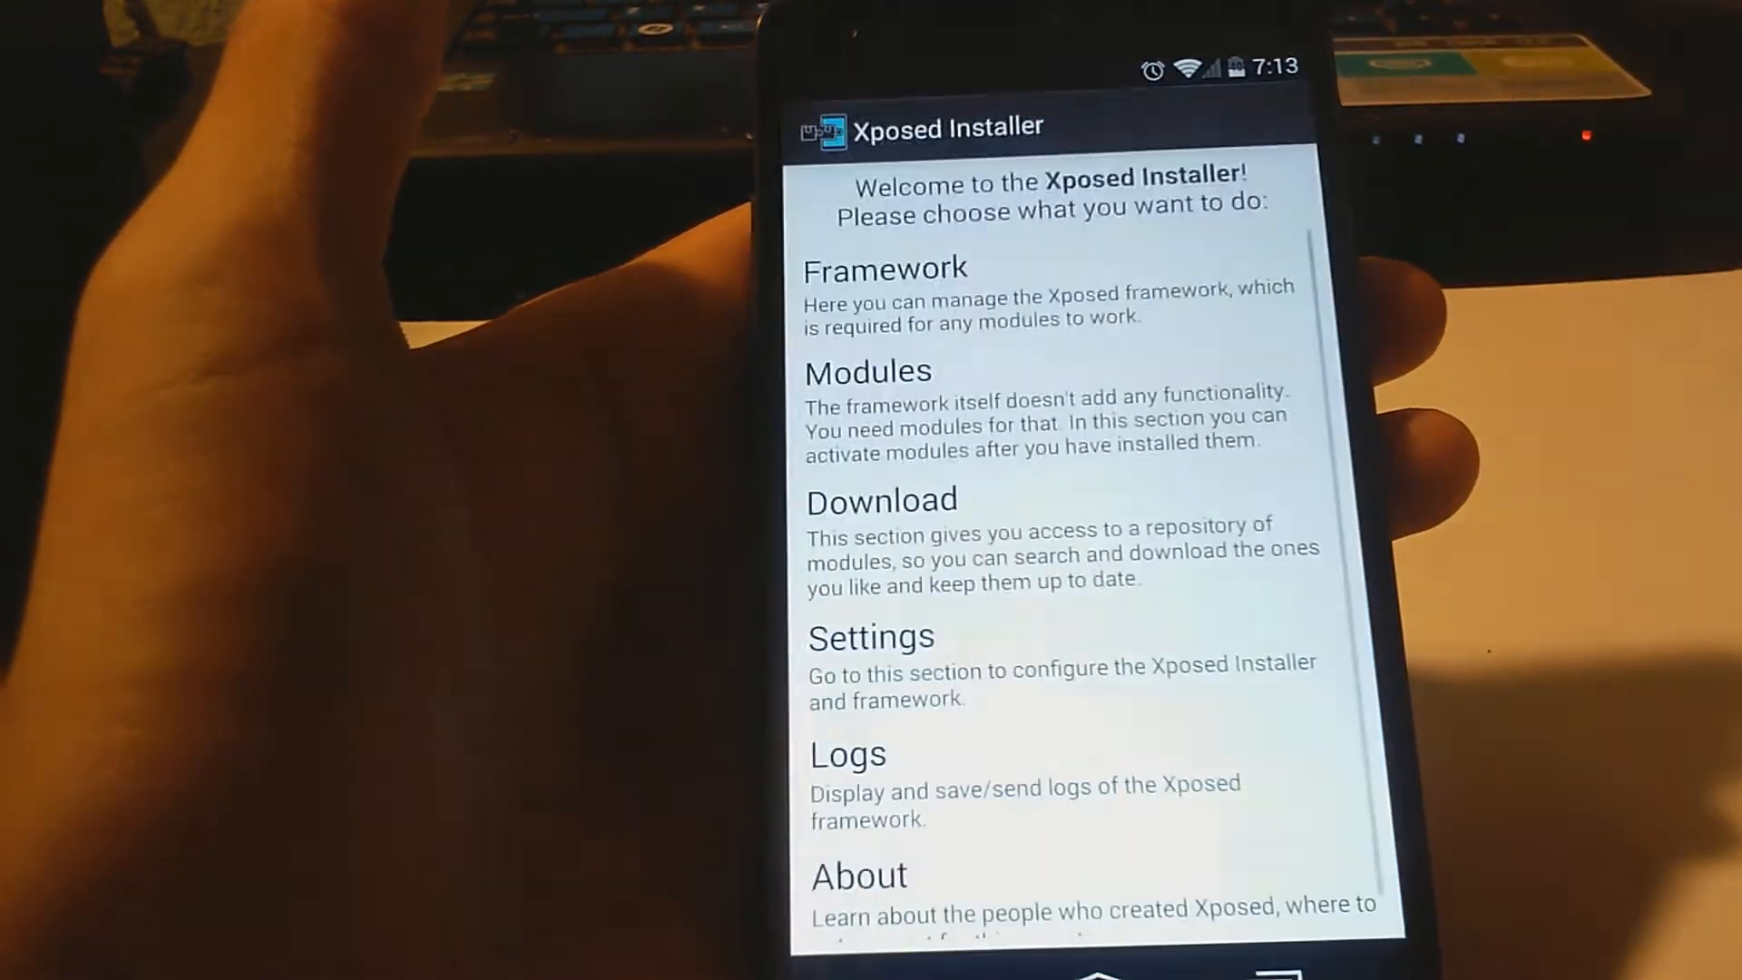
Step: Search the download repository for 'cho' and bring up Chocolate Milk's versions page
click(881, 500)
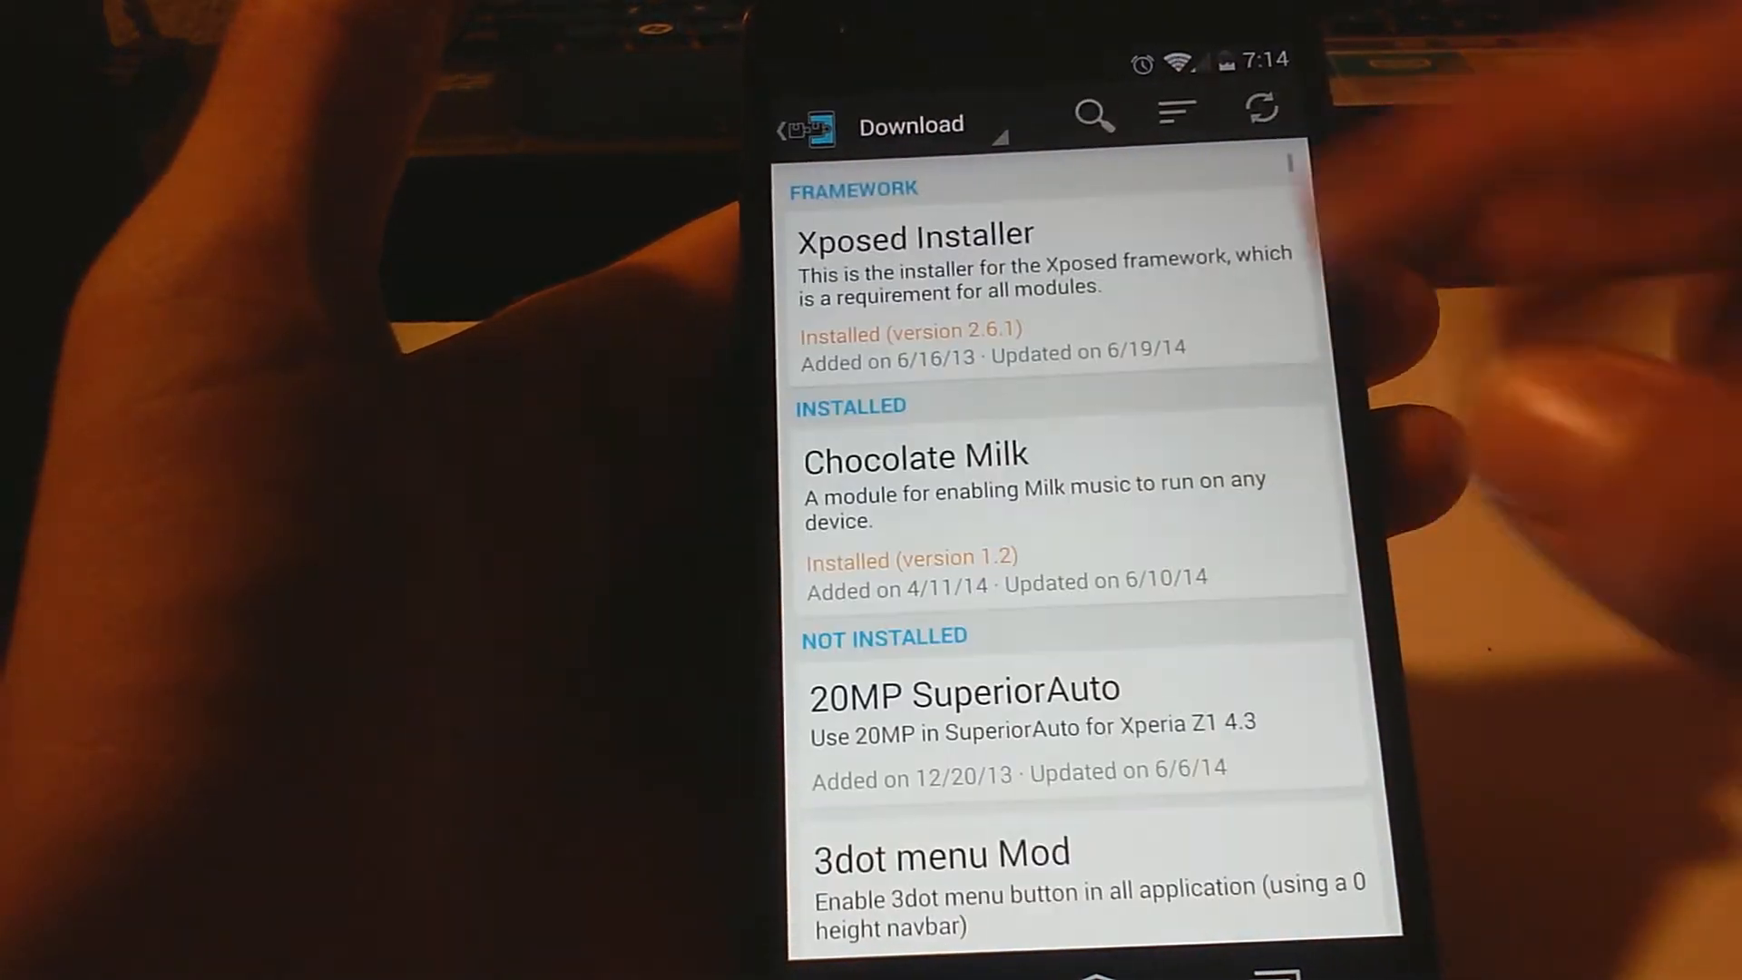
text(cho)
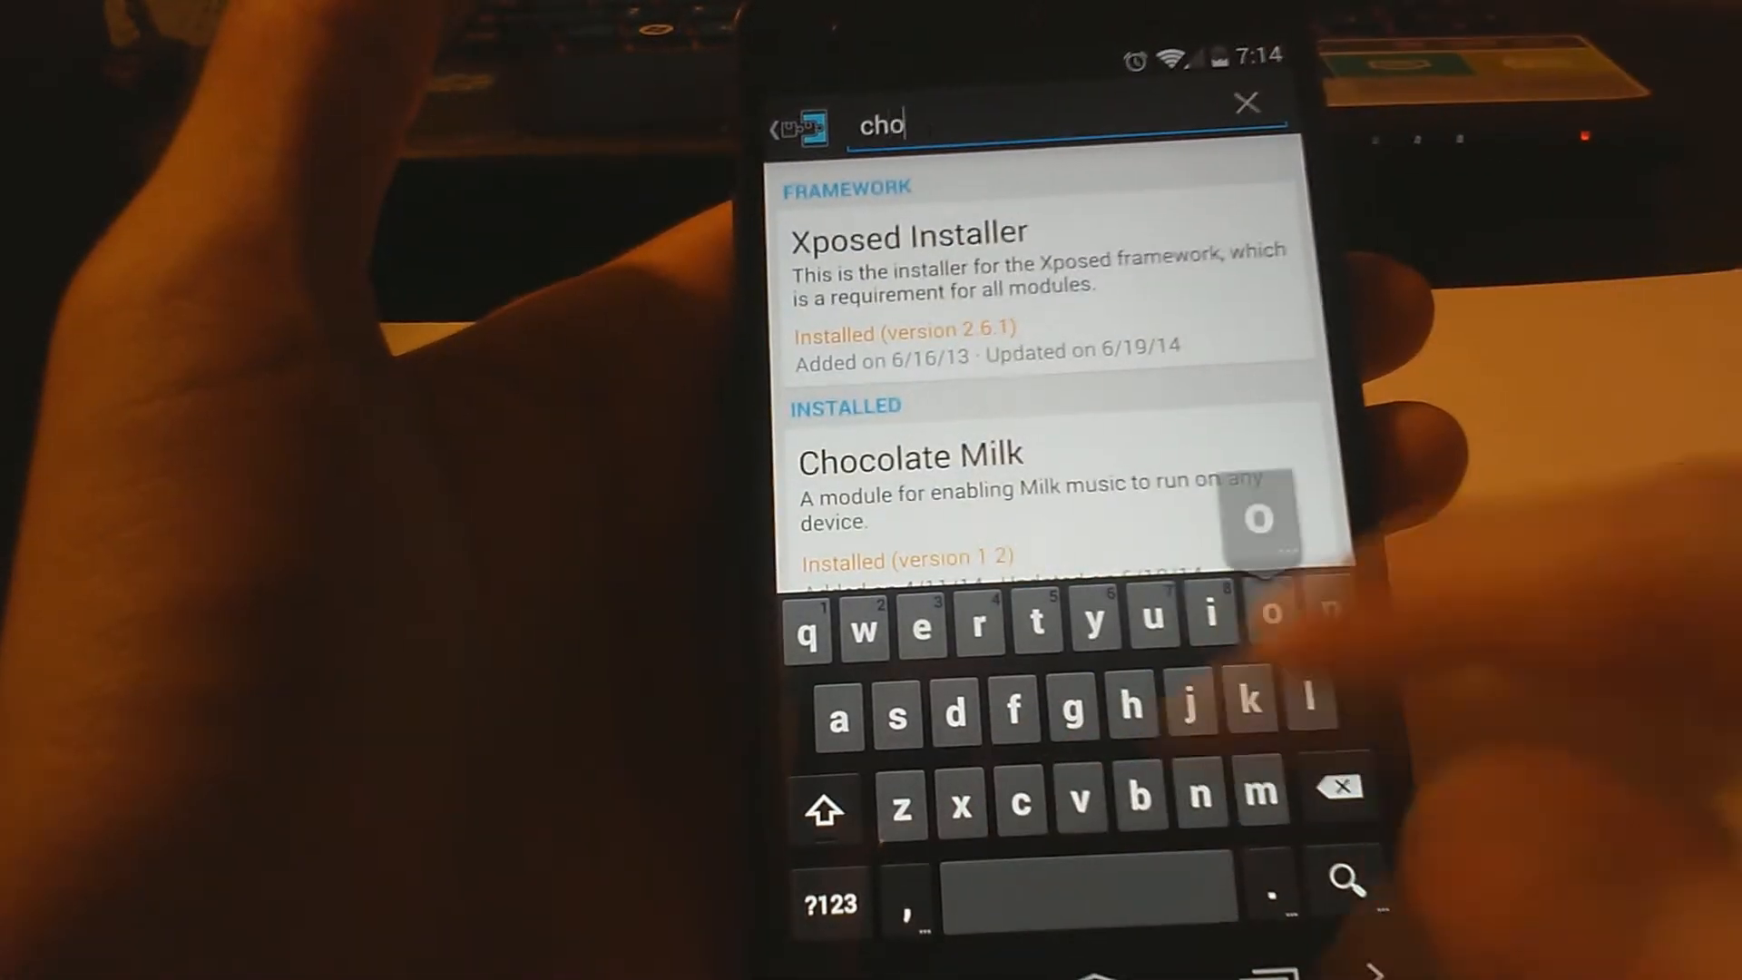
click(911, 456)
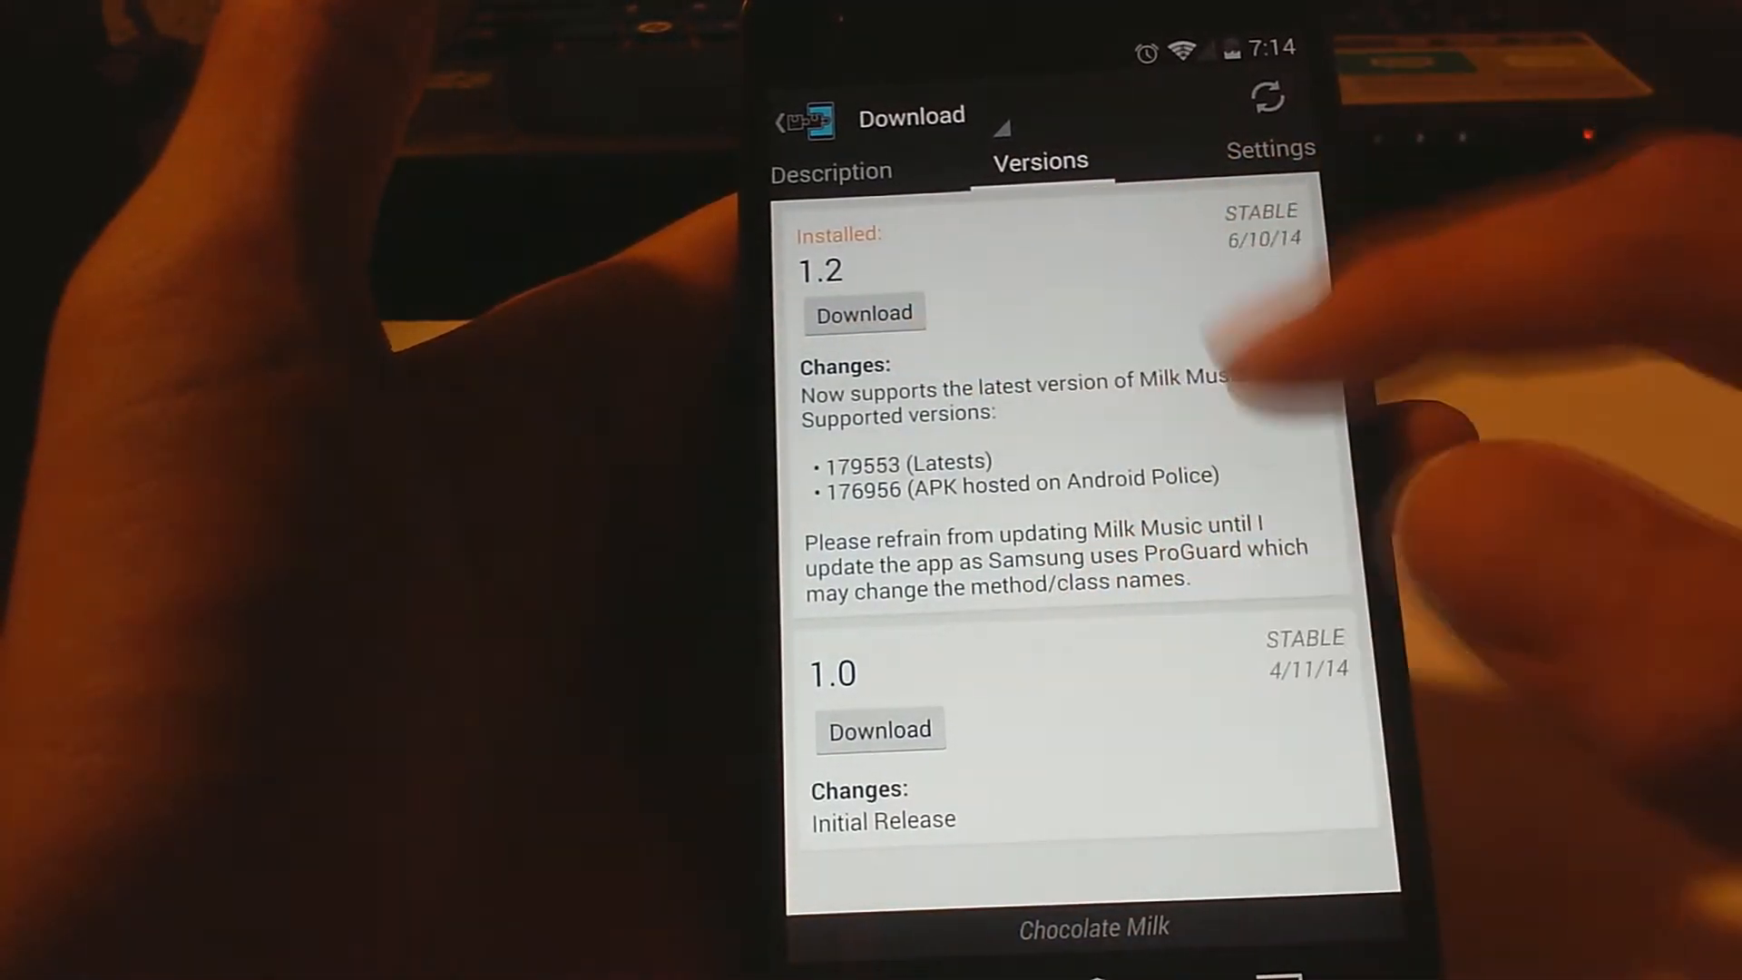
Step: Download Chocolate Milk 1.2 and confirm installing it as an update
click(863, 313)
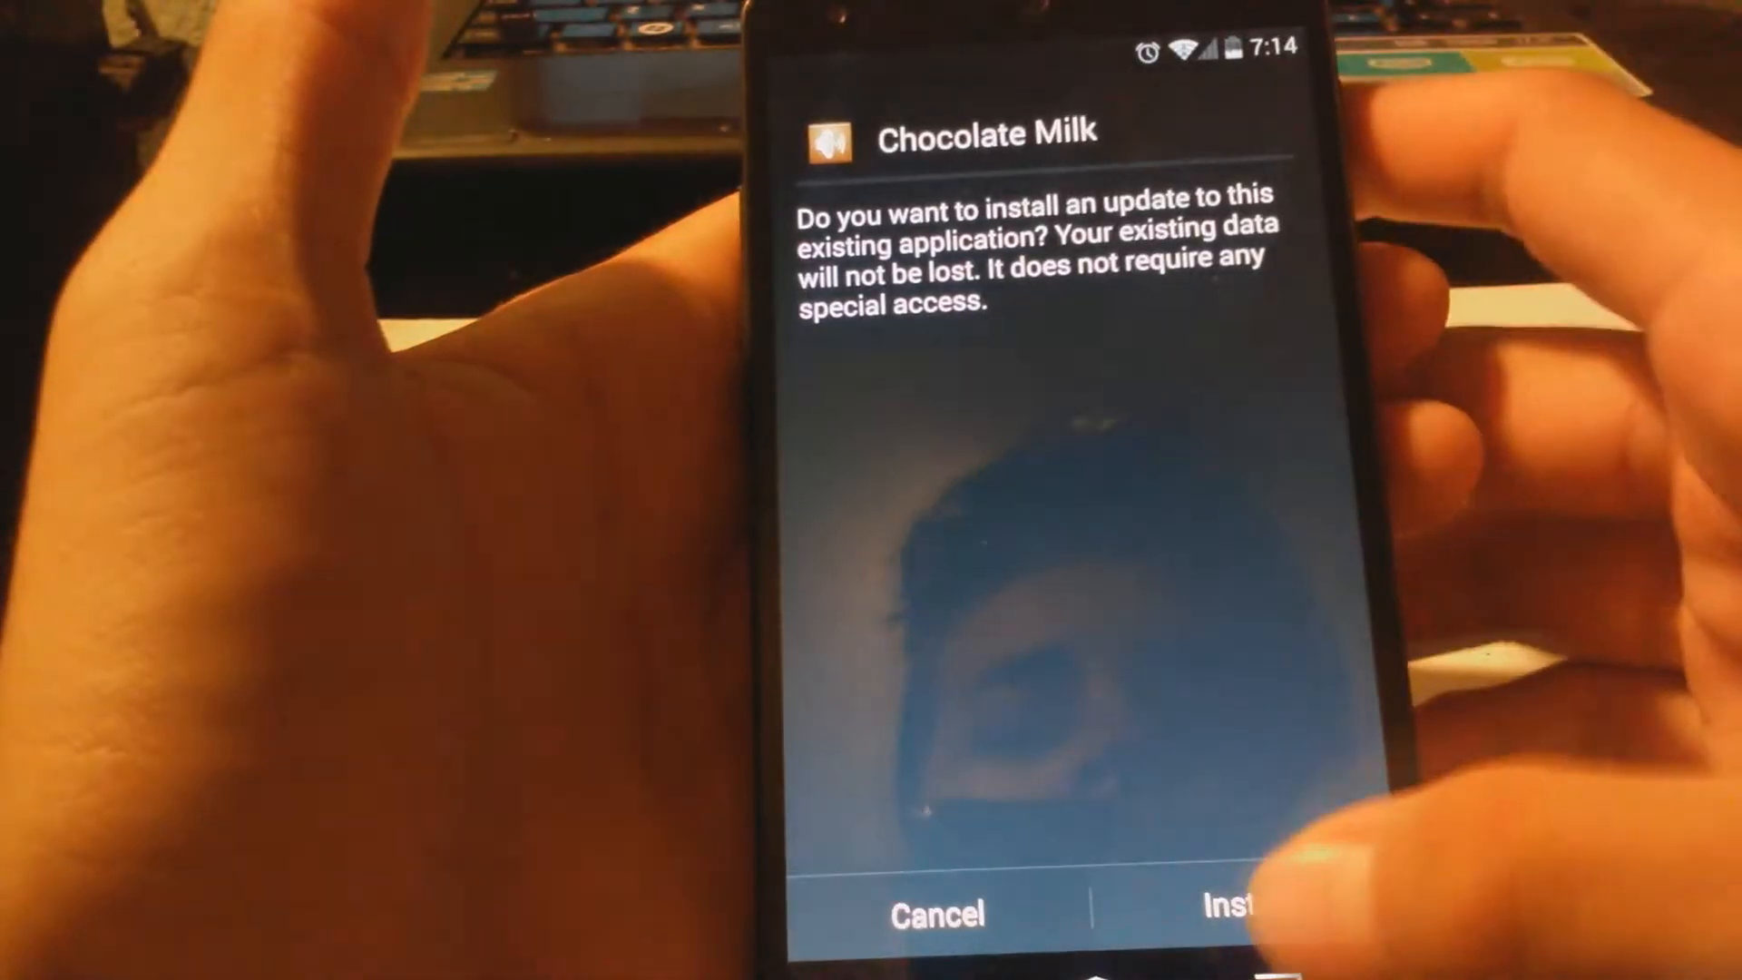
click(1228, 912)
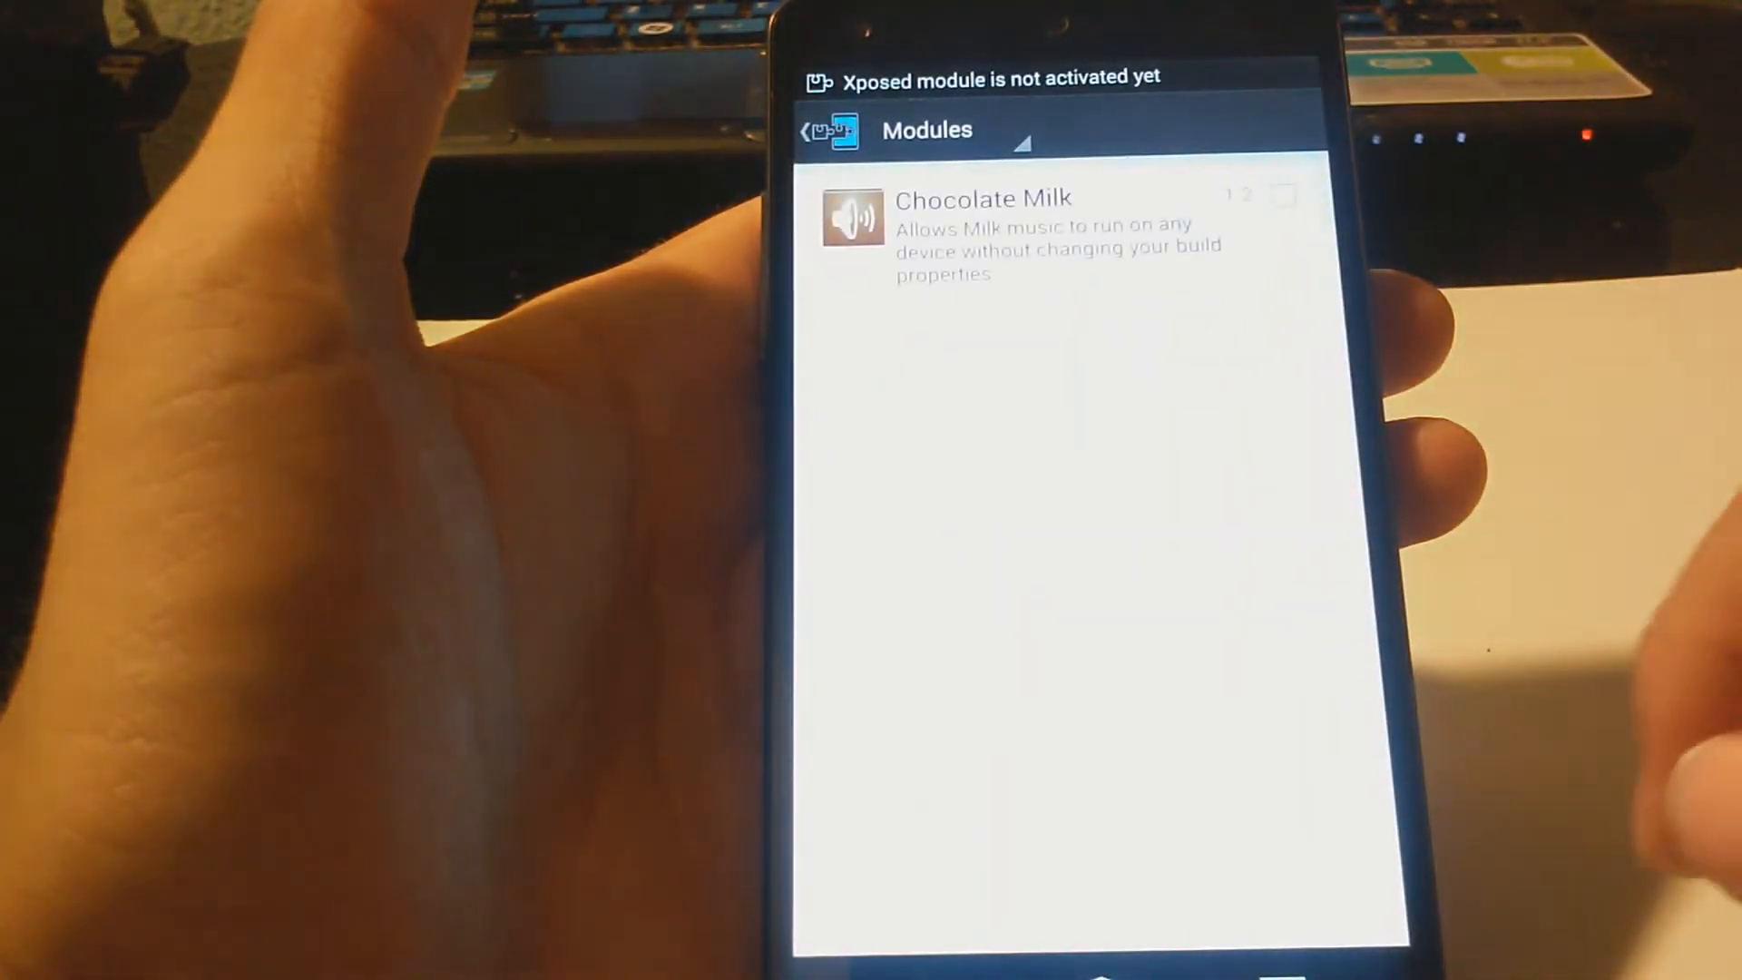
Step: Tick Chocolate Milk in Modules and confirm a soft reboot into CyanogenMod
click(1282, 197)
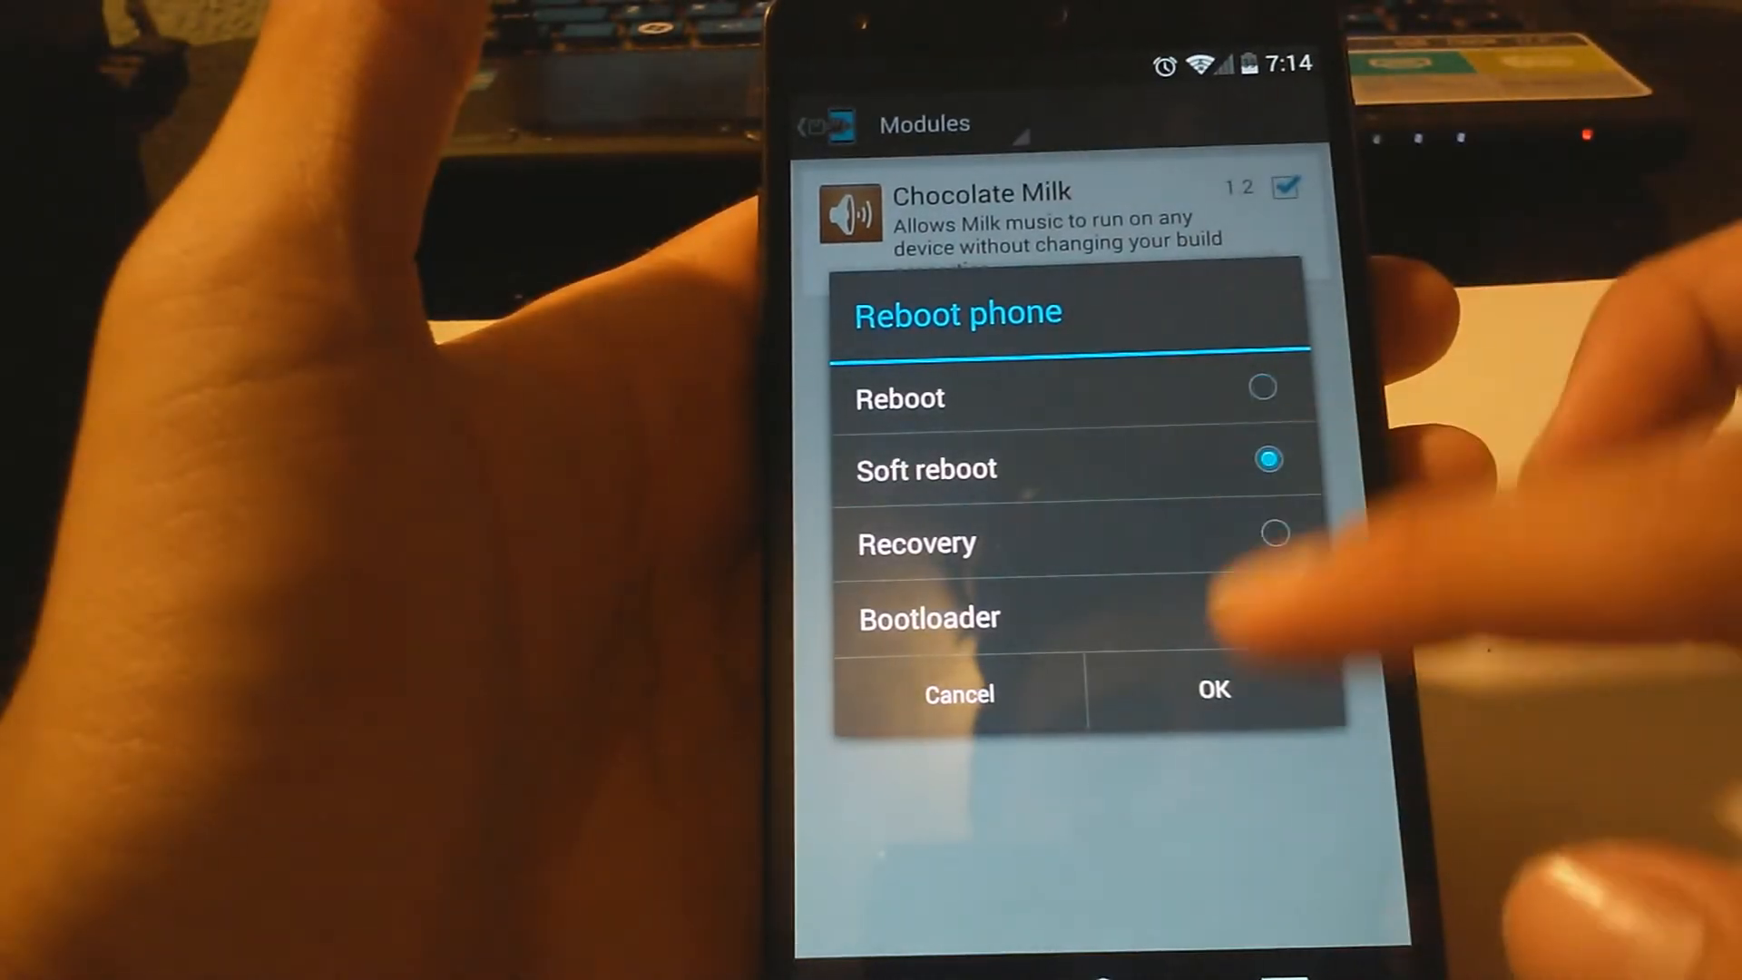
click(1213, 690)
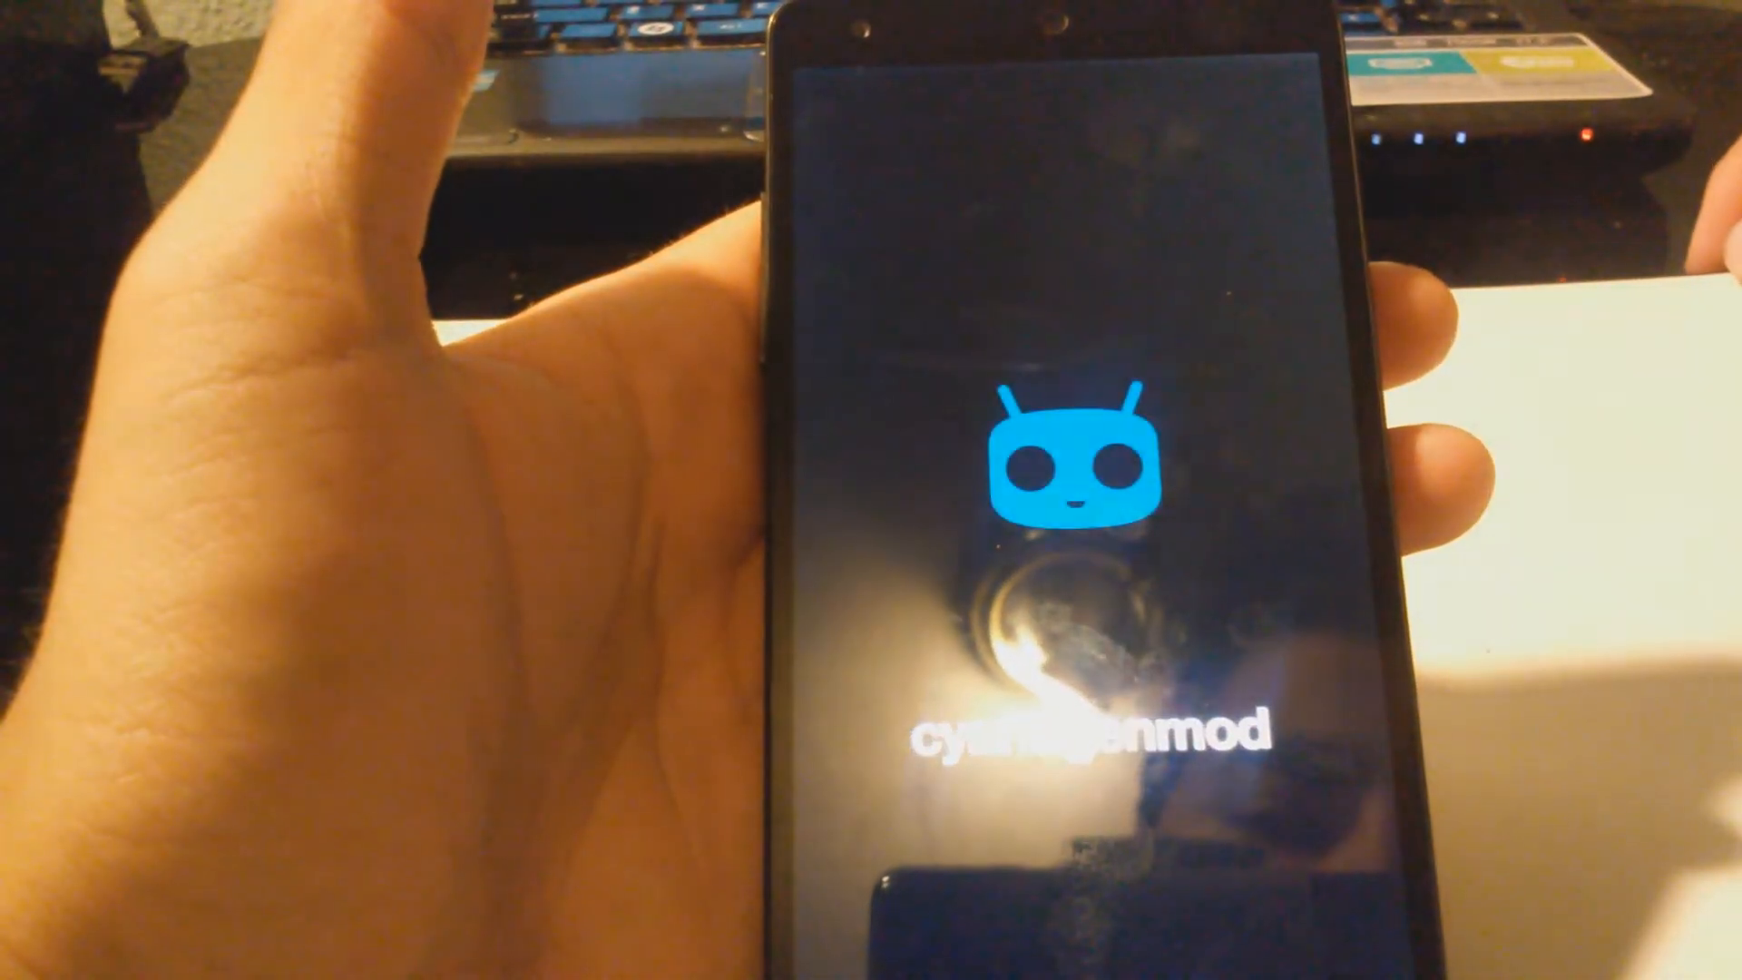